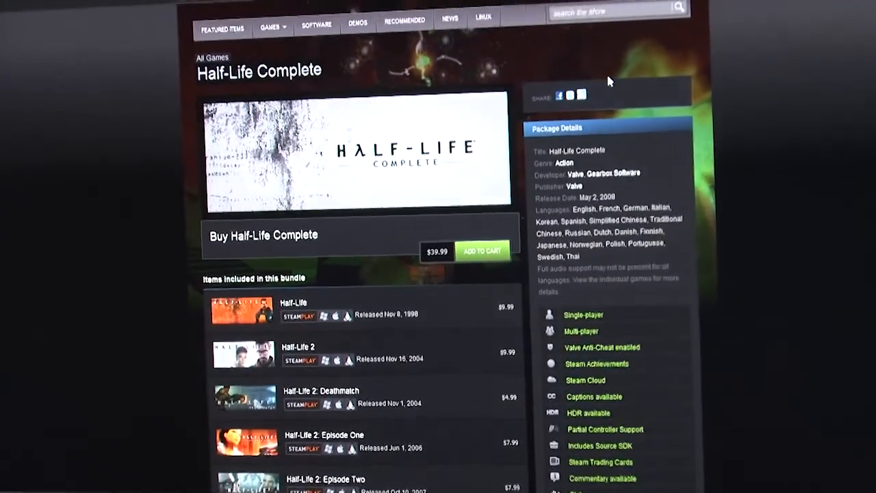
Scroll the 'the witcher' results and open The Witcher 2: Assassins of Kings Enhanced Edition.
{"action": "scroll", "scroll_direction": "down", "scroll_amount": 3}
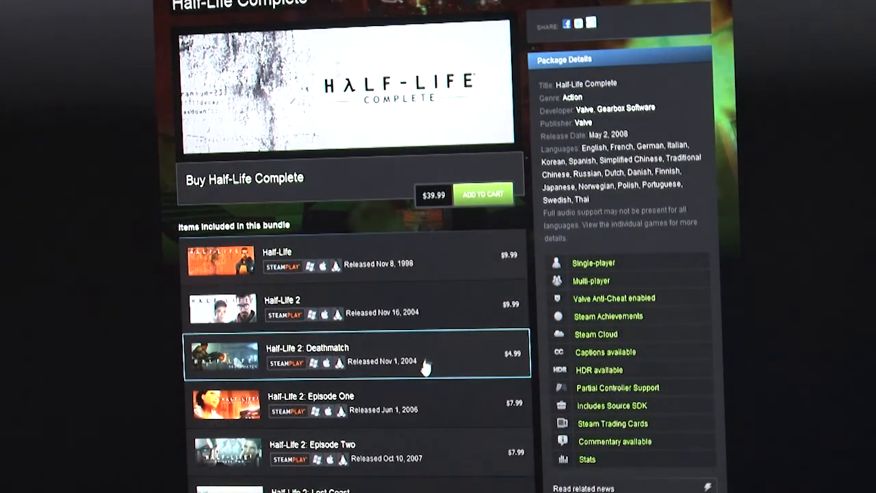
{"action": "scroll", "scroll_direction": "down", "scroll_amount": 3}
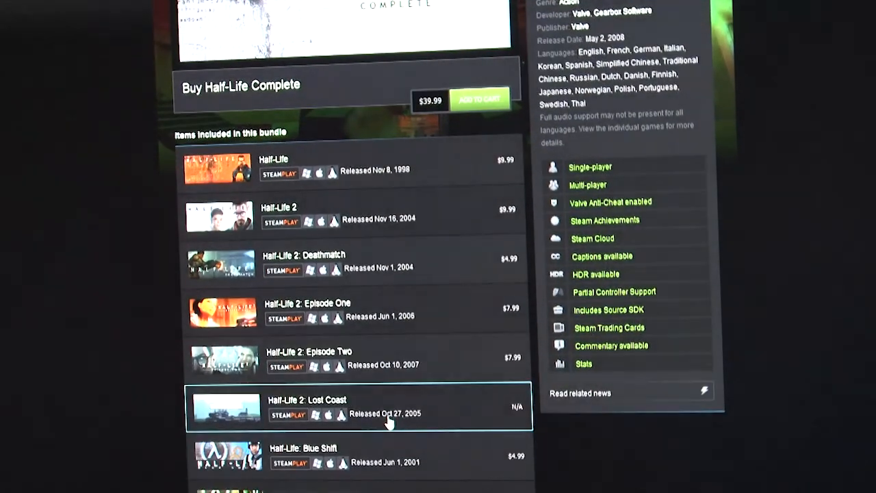
{"action": "scroll", "scroll_direction": "down", "scroll_amount": 3}
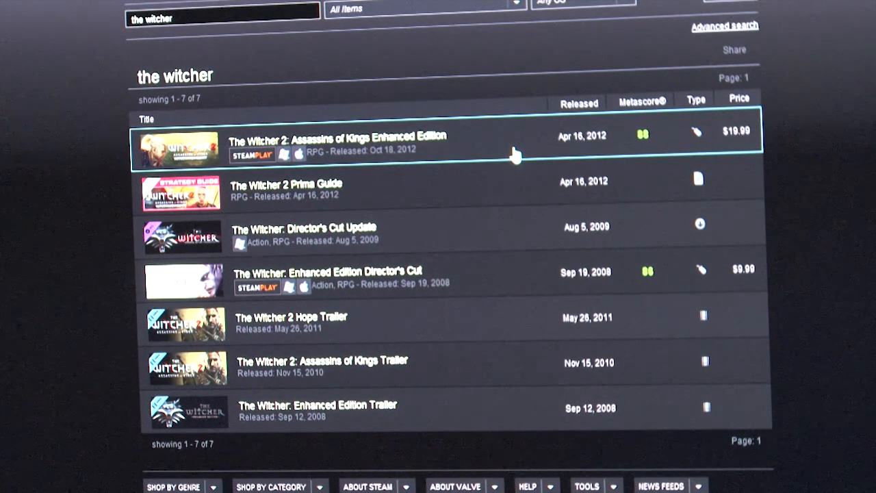
{"action": "mouse_move", "coordinate": [463, 287]}
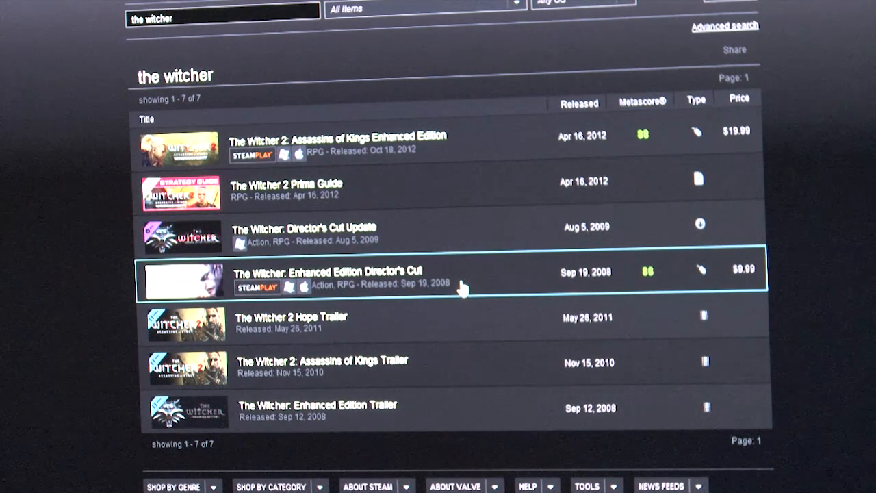
{"action": "mouse_move", "coordinate": [445, 149]}
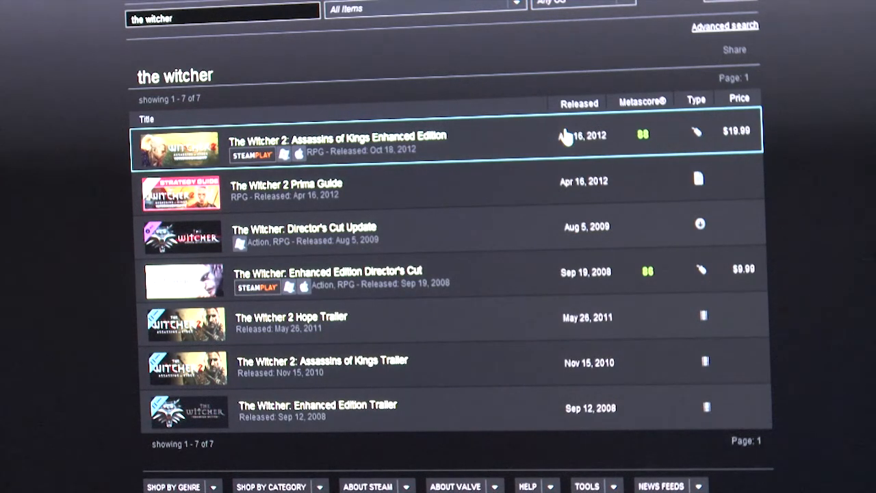
{"action": "left_click", "coordinate": [335, 135]}
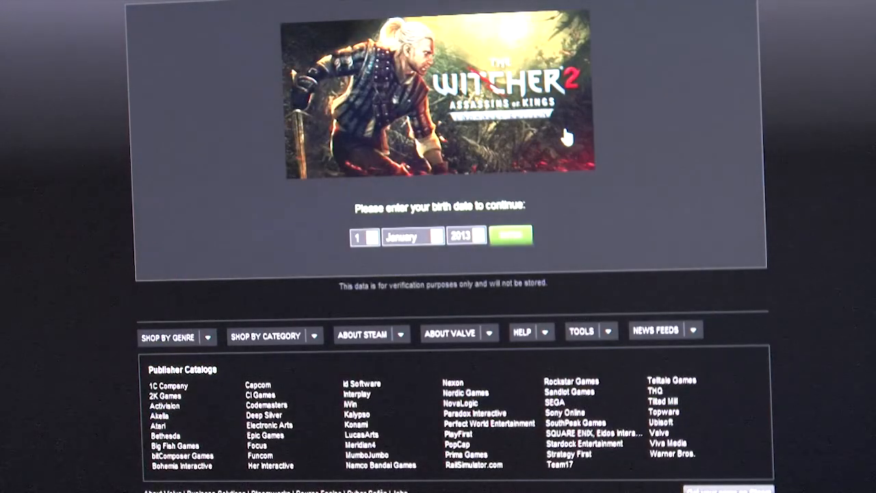
Enter the birth date 12 November 1991 on The Witcher 2 age gate and submit.
{"action": "left_click", "coordinate": [365, 236]}
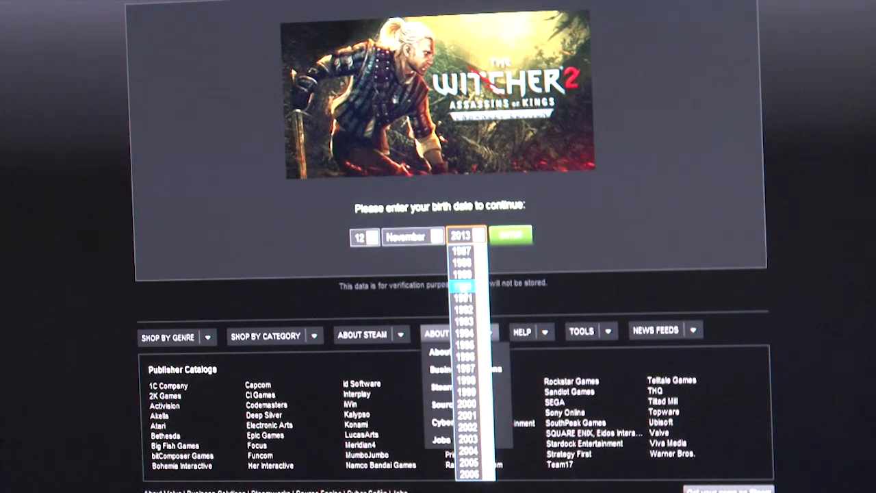
{"action": "left_click", "coordinate": [465, 297]}
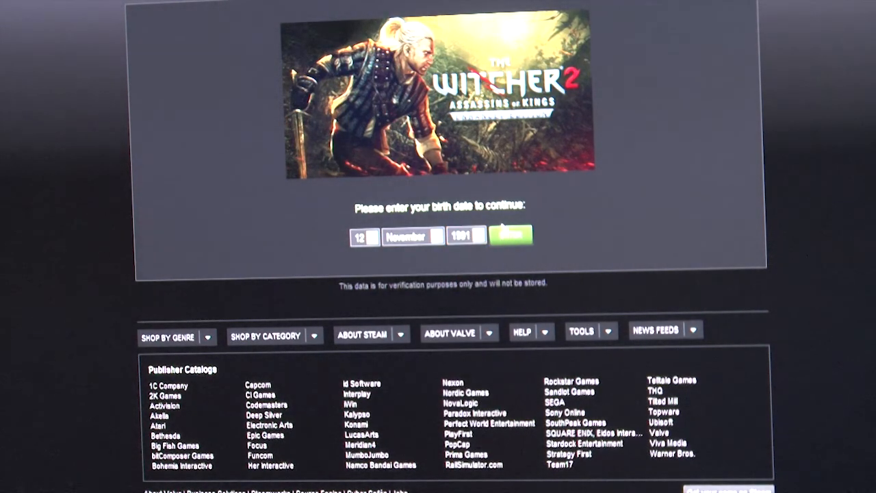
{"action": "left_click", "coordinate": [512, 235]}
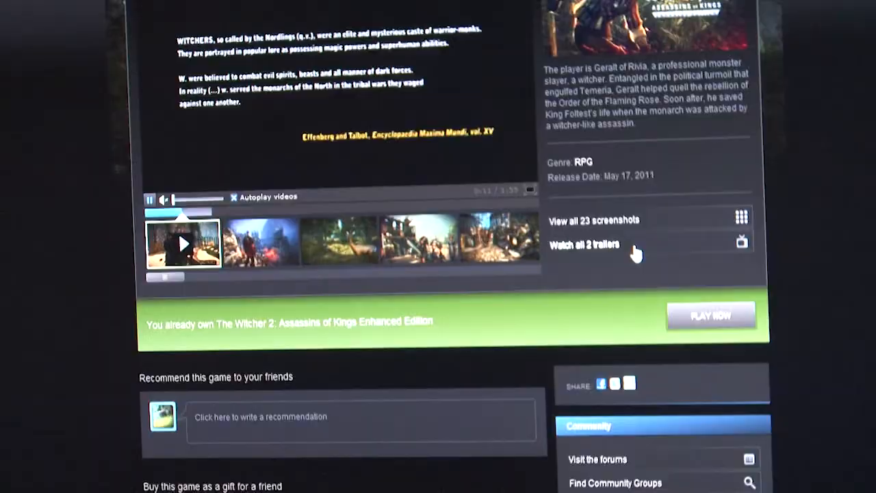
{"action": "scroll", "scroll_direction": "down", "scroll_amount": 3}
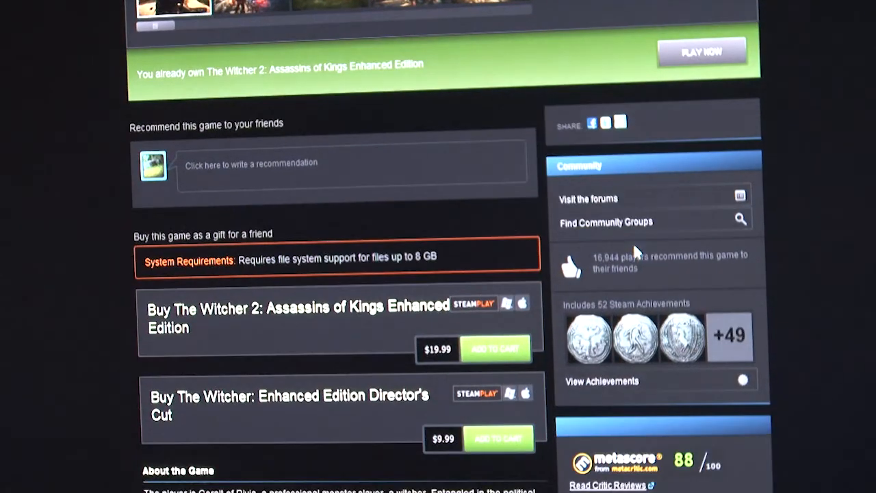
{"action": "scroll", "scroll_direction": "down", "scroll_amount": 3}
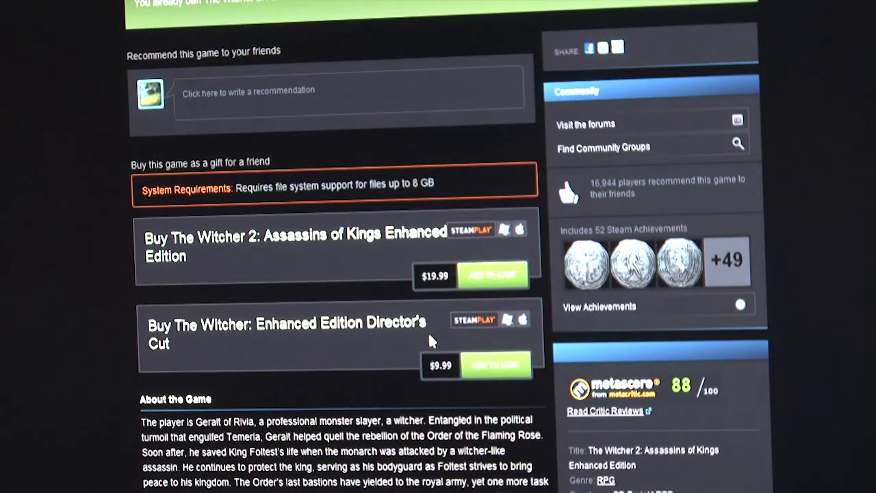
{"action": "scroll", "scroll_direction": "down", "scroll_amount": 3}
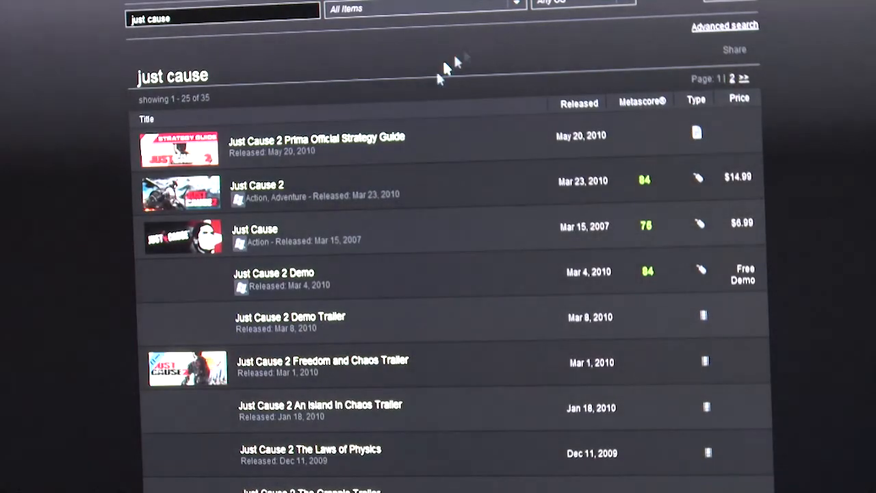
{"action": "mouse_move", "coordinate": [274, 192]}
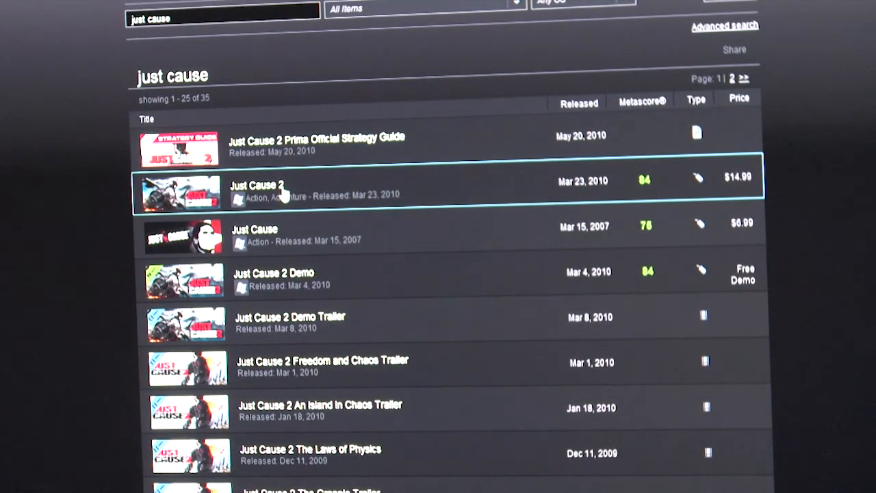
Open Just Cause 2 and scroll down to the Just Cause Collection package.
{"action": "left_click", "coordinate": [257, 185]}
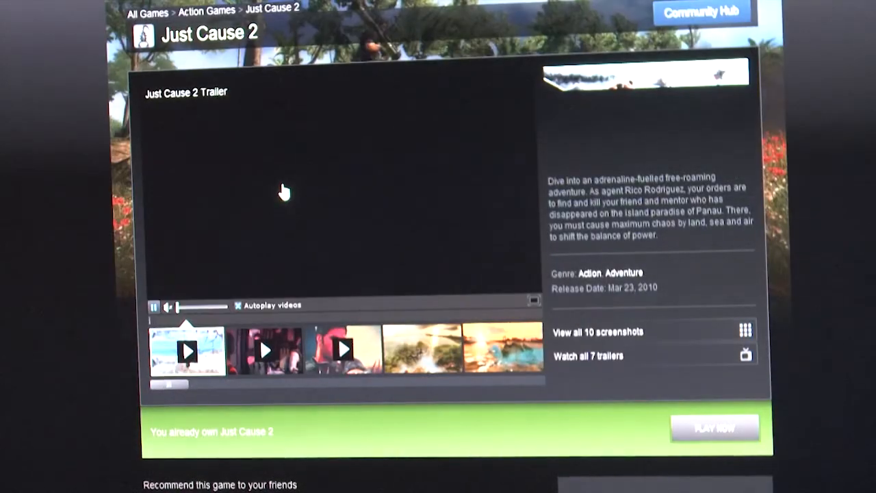
{"action": "scroll", "scroll_direction": "down", "scroll_amount": 3}
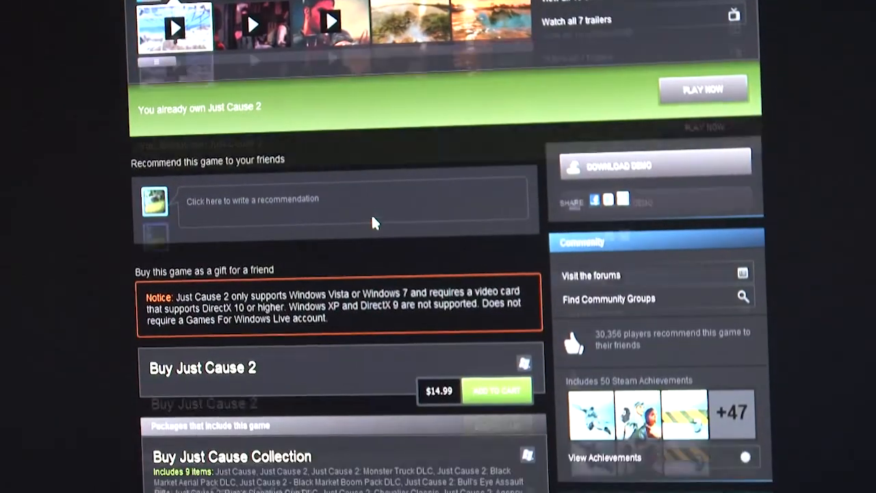
{"action": "scroll", "scroll_direction": "down", "scroll_amount": 3}
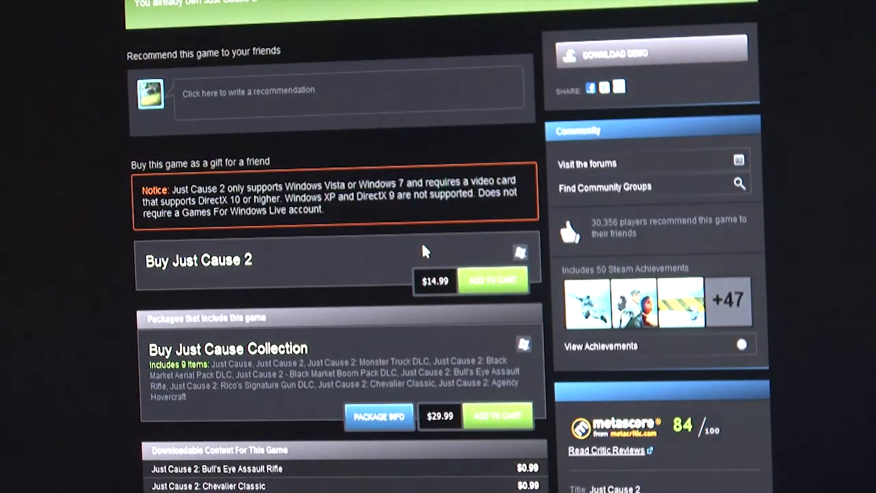
{"action": "scroll", "scroll_direction": "down", "scroll_amount": 3}
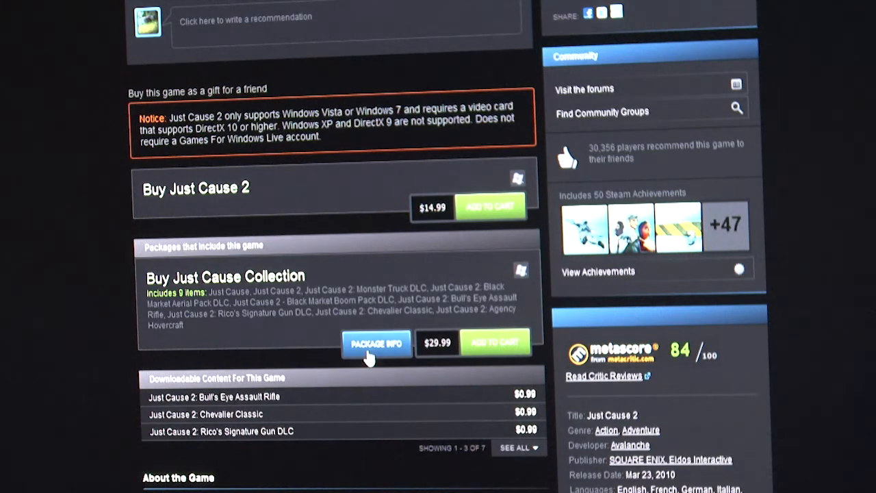
Open the Just Cause Collection Package Info and scroll its included items list.
{"action": "left_click", "coordinate": [375, 345]}
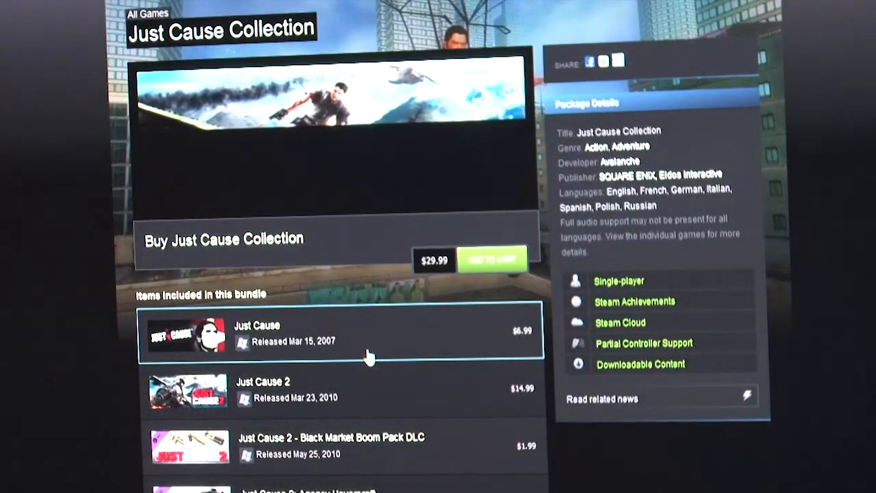
{"action": "scroll", "scroll_direction": "down", "scroll_amount": 3}
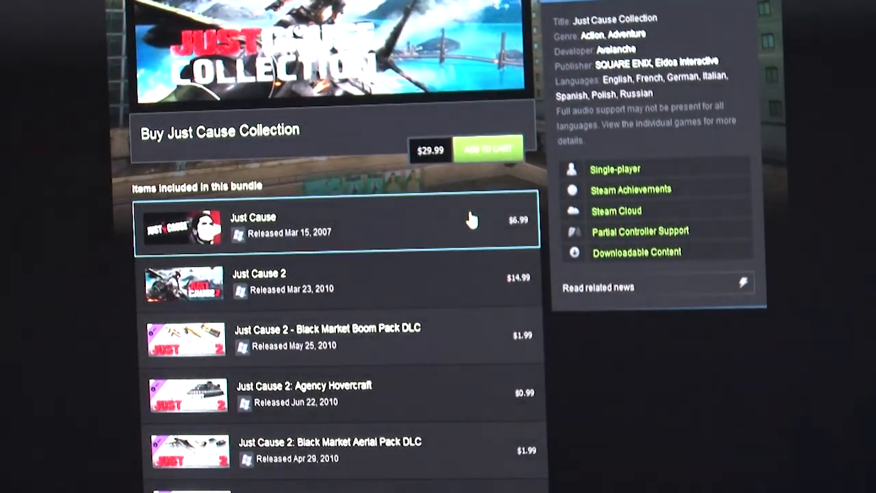
{"action": "scroll", "scroll_direction": "down", "scroll_amount": 3}
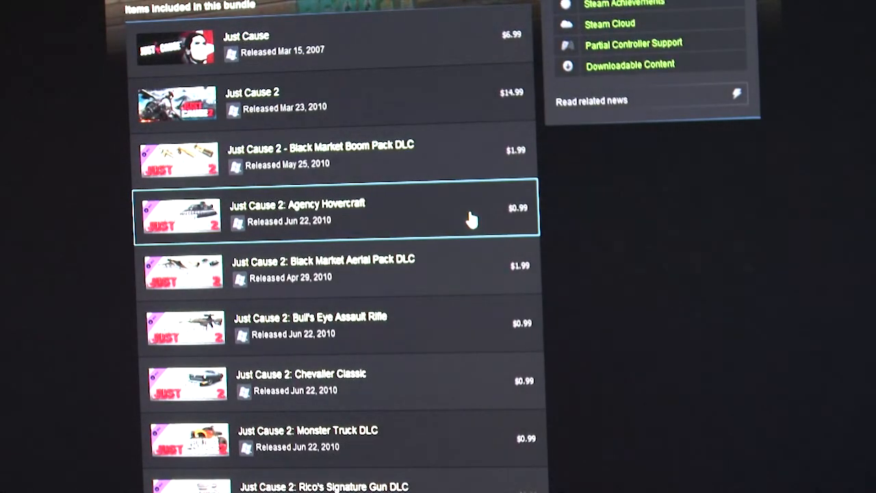
{"action": "scroll", "scroll_direction": "down", "scroll_amount": 3}
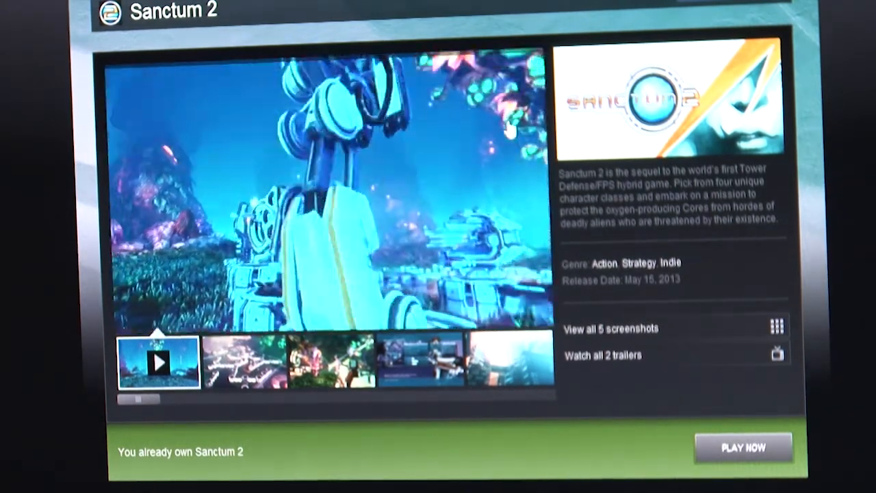
Play the Sanctum 2 launch trailer and scroll down the store page.
{"action": "left_click", "coordinate": [158, 362]}
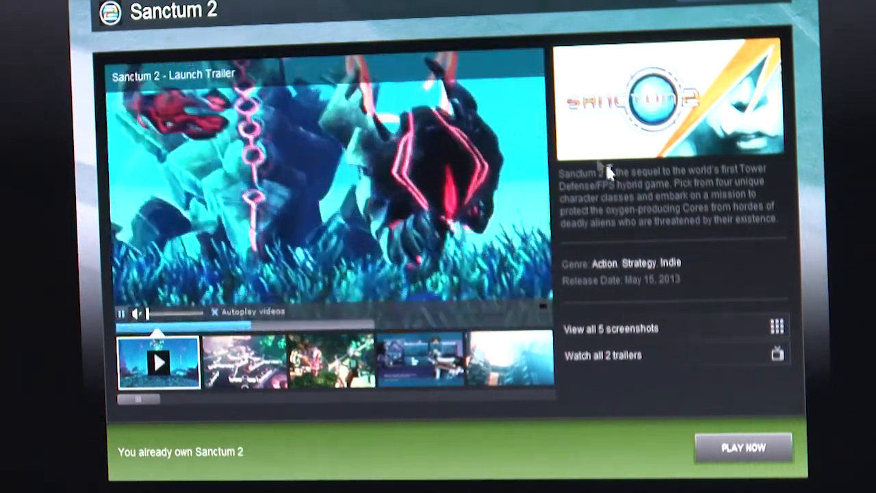
{"action": "scroll", "scroll_direction": "down", "scroll_amount": 3}
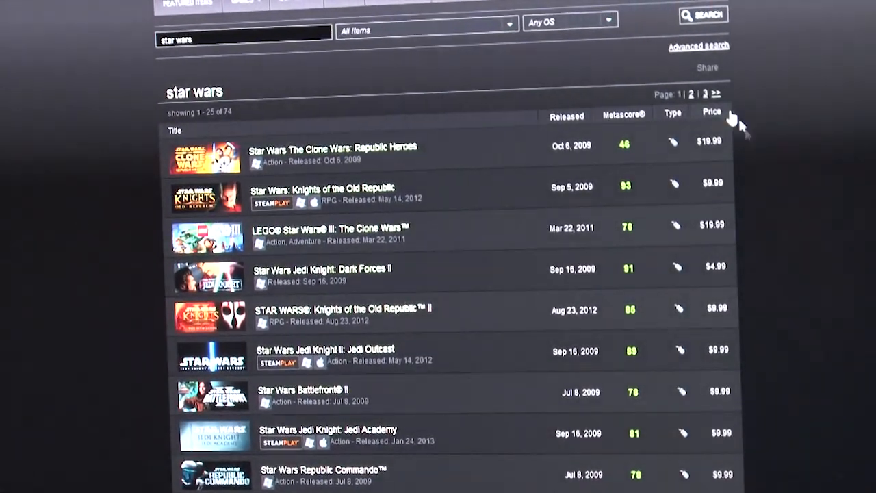
{"action": "mouse_move", "coordinate": [568, 216]}
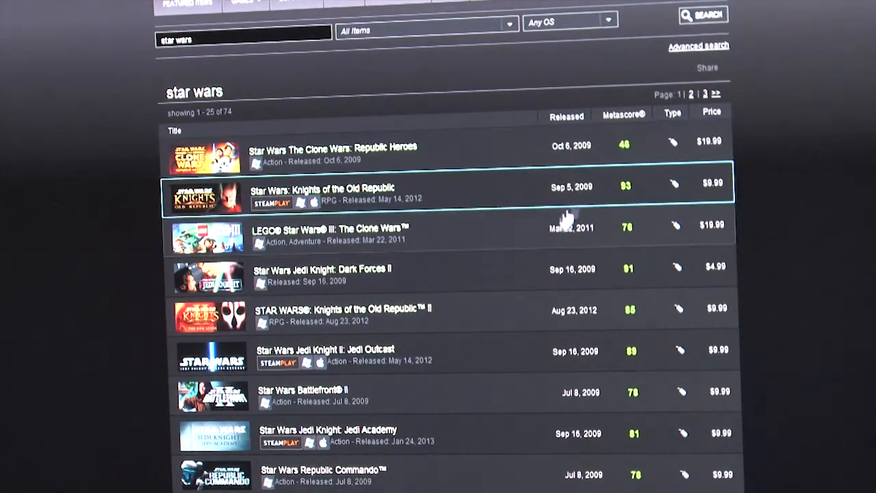
Scroll the Star Wars titles list toward the Star Wars Collection - 2013 bundle.
{"action": "scroll", "scroll_direction": "down", "scroll_amount": 3}
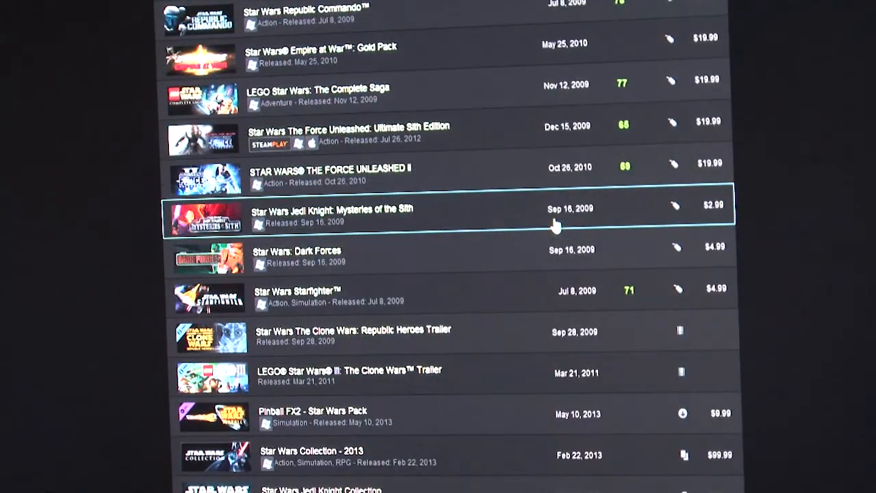
{"action": "scroll", "scroll_direction": "down", "scroll_amount": 3}
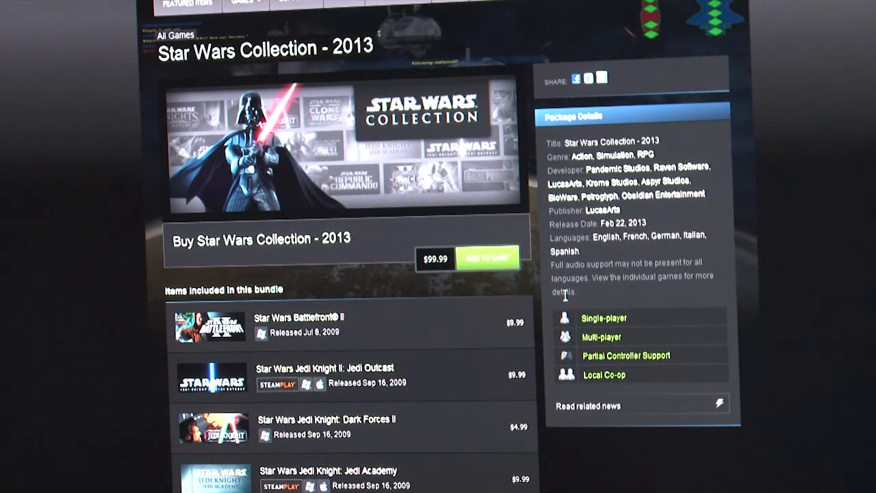
{"action": "scroll", "scroll_direction": "down", "scroll_amount": 3}
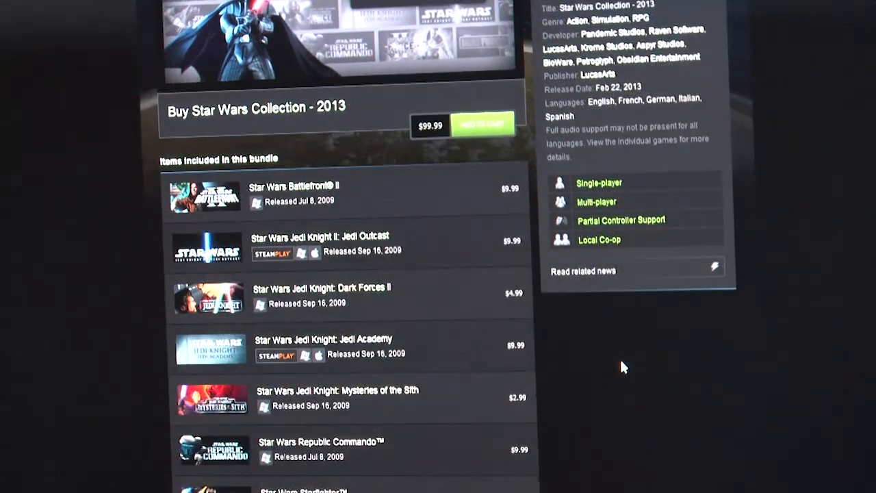
{"action": "scroll", "scroll_direction": "down", "scroll_amount": 3}
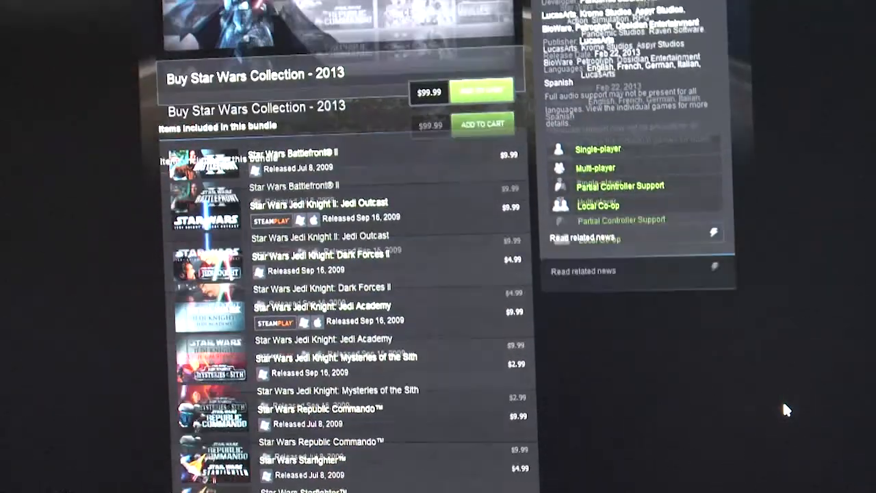
{"action": "scroll", "scroll_direction": "down", "scroll_amount": 3}
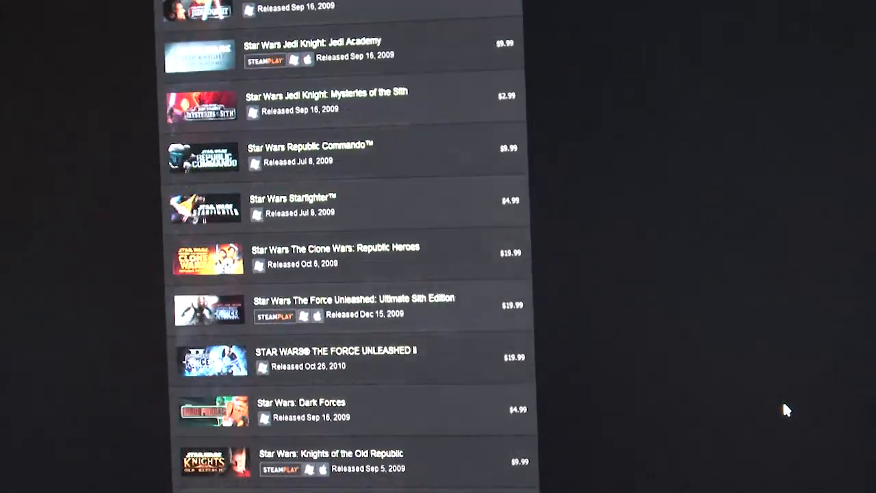
{"action": "scroll", "scroll_direction": "down", "scroll_amount": 3}
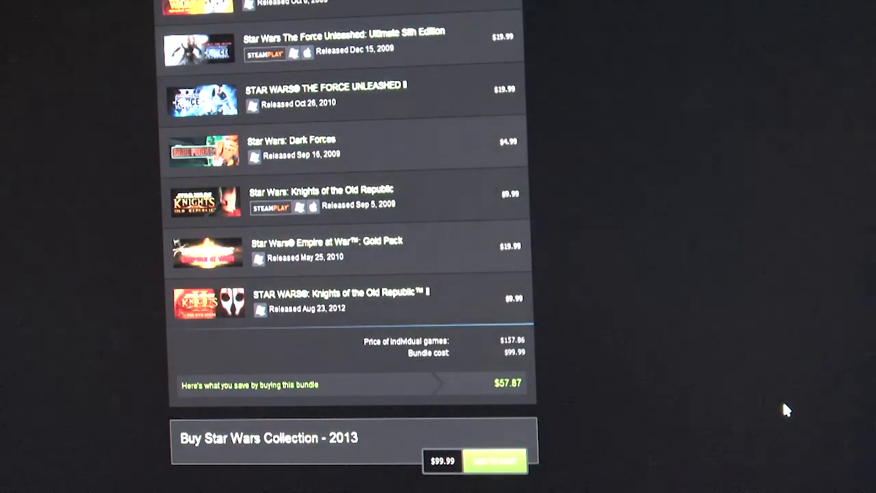
{"action": "scroll", "scroll_direction": "down", "scroll_amount": 3}
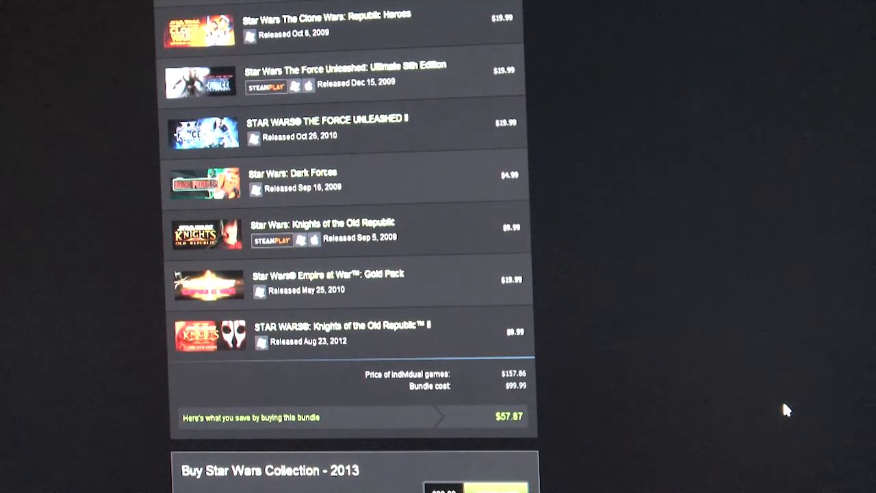
{"action": "scroll", "scroll_direction": "up", "scroll_amount": 3}
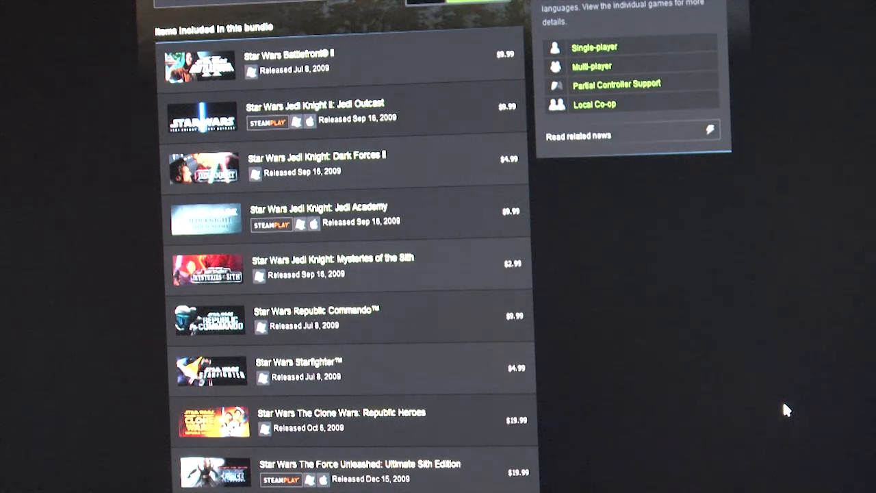
{"action": "scroll", "scroll_direction": "down", "scroll_amount": 3}
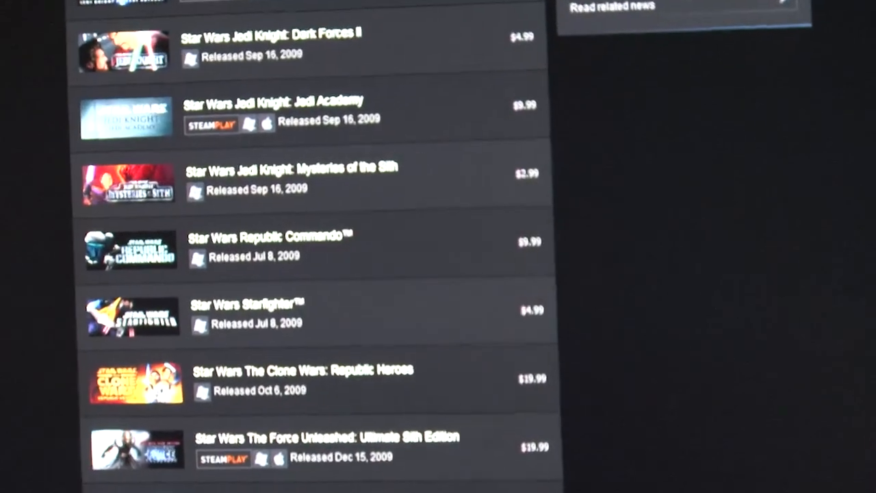
{"action": "scroll", "scroll_direction": "down", "scroll_amount": 3}
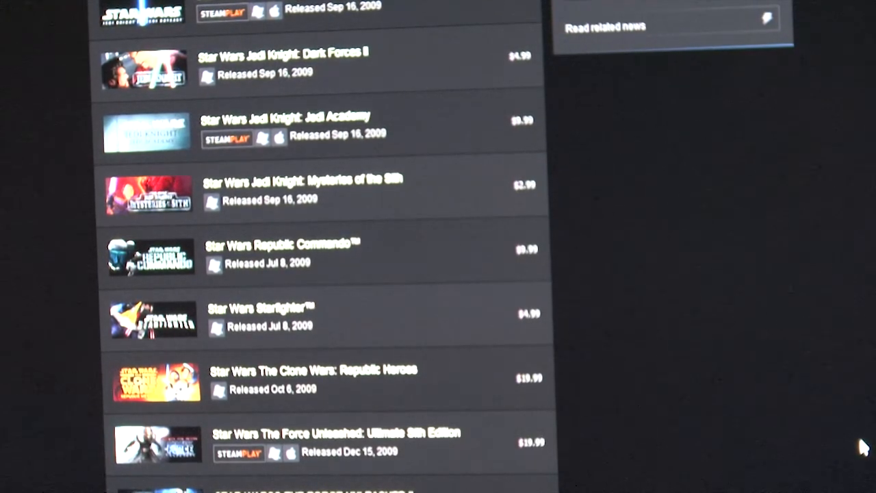
{"action": "scroll", "scroll_direction": "down", "scroll_amount": 3}
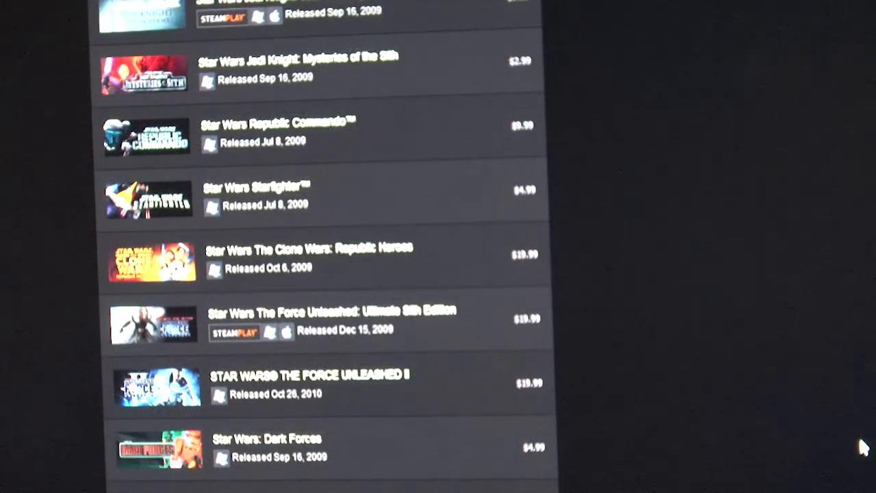
{"action": "scroll", "scroll_direction": "down", "scroll_amount": 3}
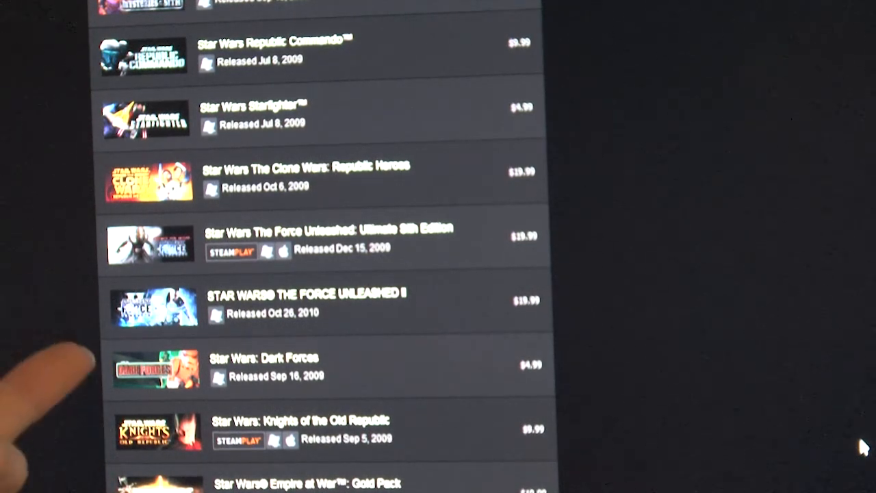
{"action": "scroll", "scroll_direction": "down", "scroll_amount": 3}
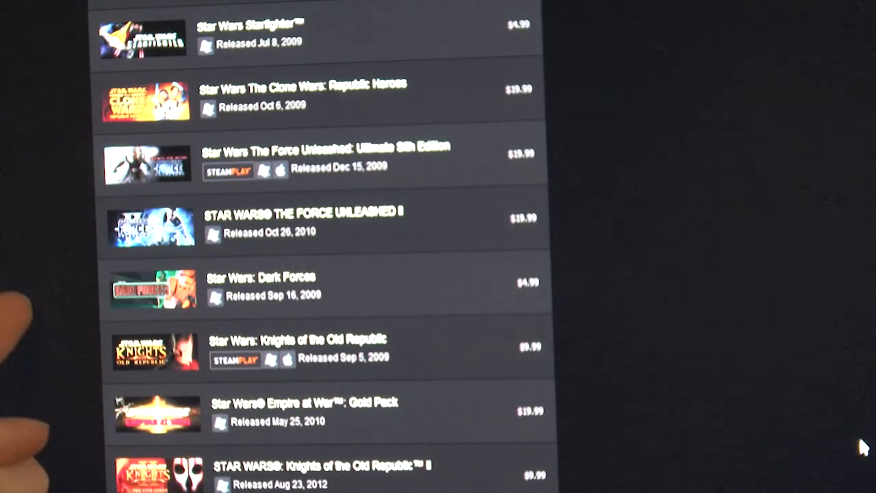
{"action": "scroll", "scroll_direction": "down", "scroll_amount": 3}
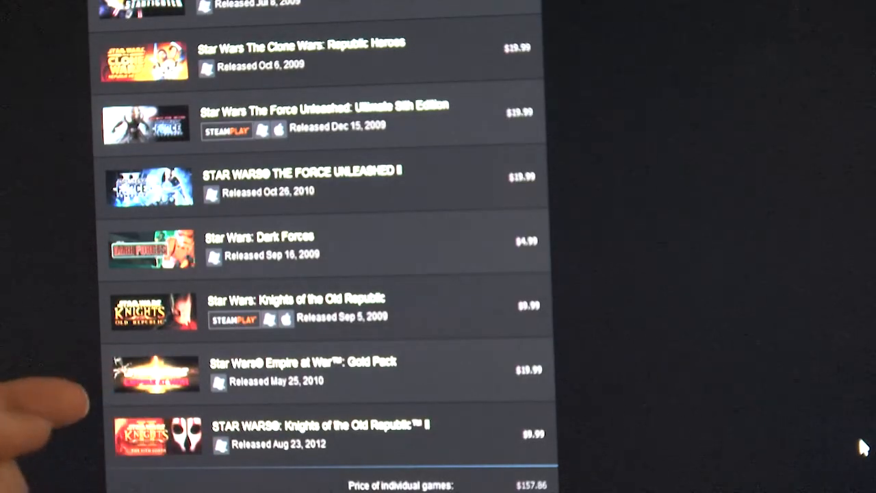
{"action": "scroll", "scroll_direction": "down", "scroll_amount": 3}
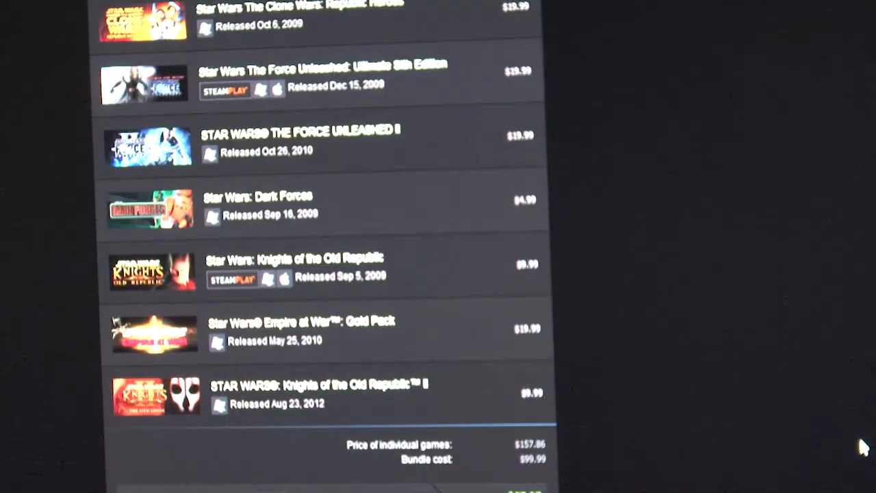
{"action": "scroll", "scroll_direction": "down", "scroll_amount": 3}
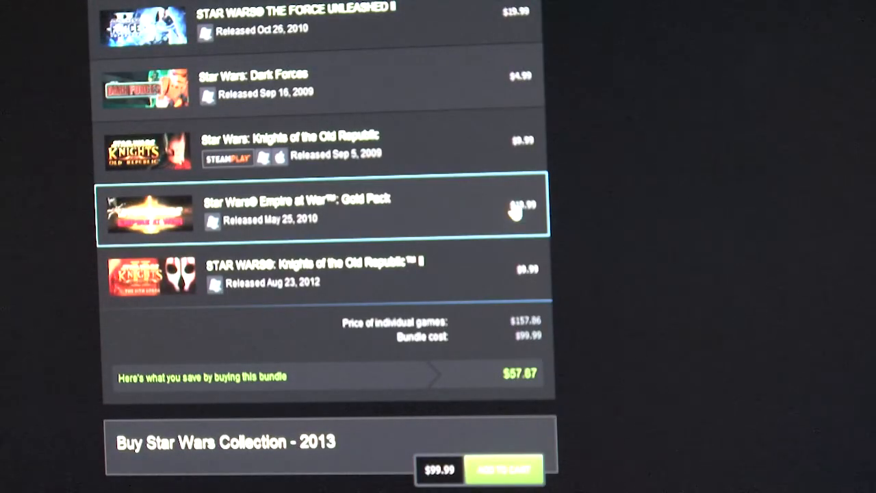
{"action": "left_click", "coordinate": [296, 209]}
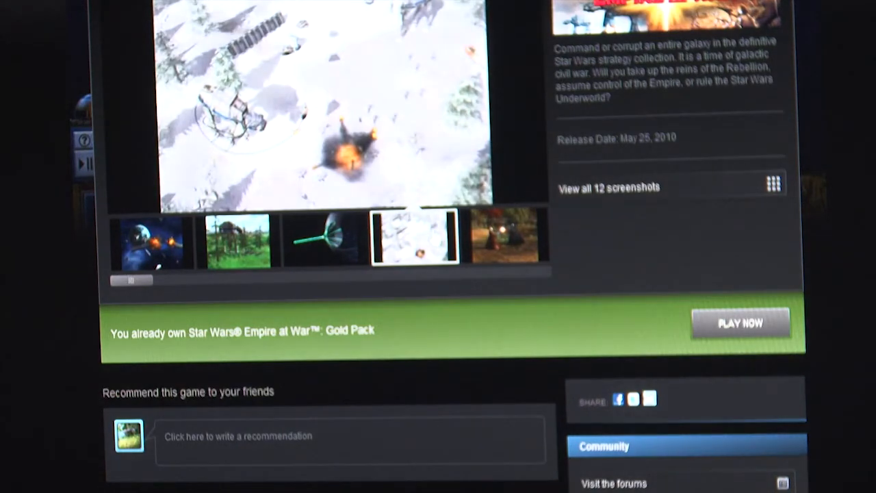
{"action": "left_click", "coordinate": [506, 238]}
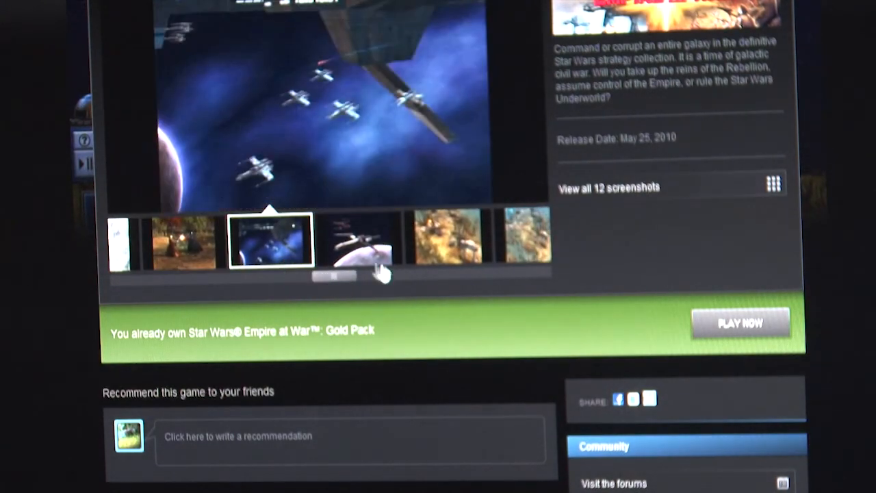
{"action": "left_click", "coordinate": [448, 243]}
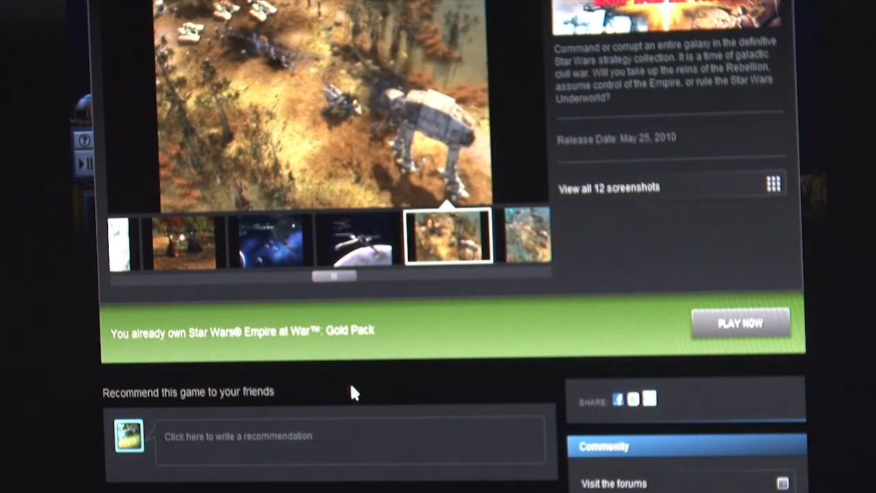
{"action": "left_click_drag", "start_coordinate": [332, 276], "coordinate": [441, 281]}
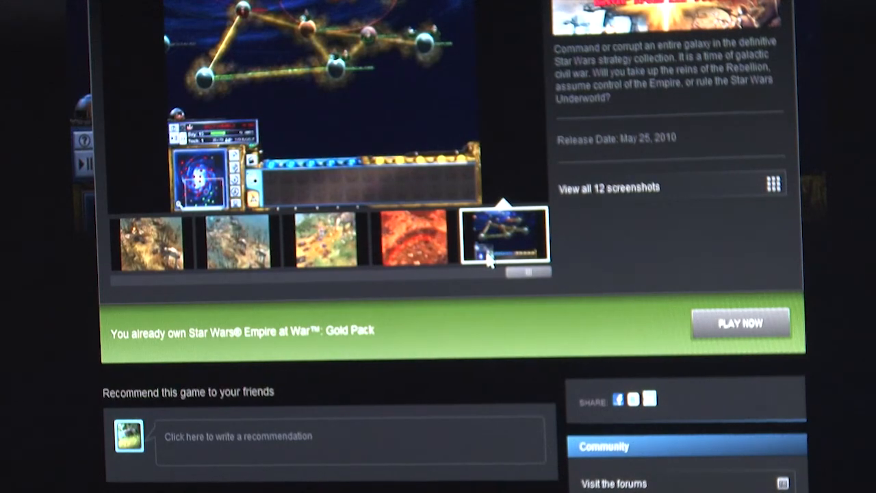
{"action": "scroll", "scroll_direction": "down", "scroll_amount": 3}
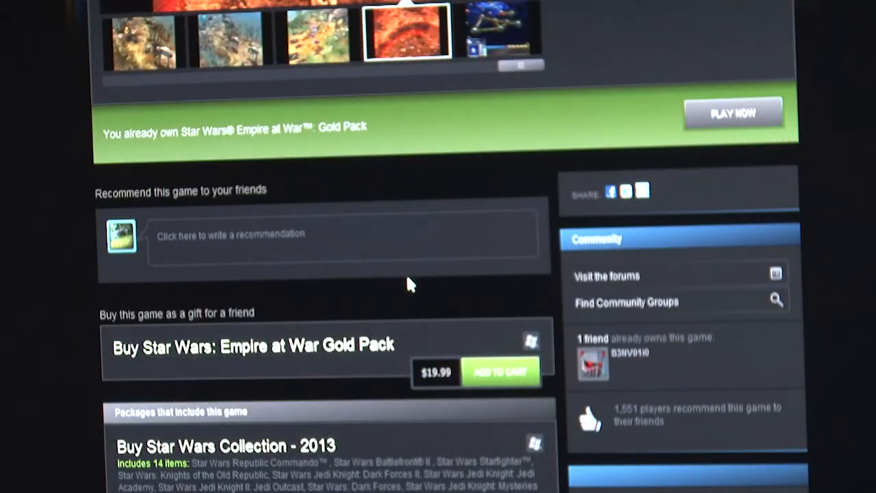
{"action": "scroll", "scroll_direction": "down", "scroll_amount": 3}
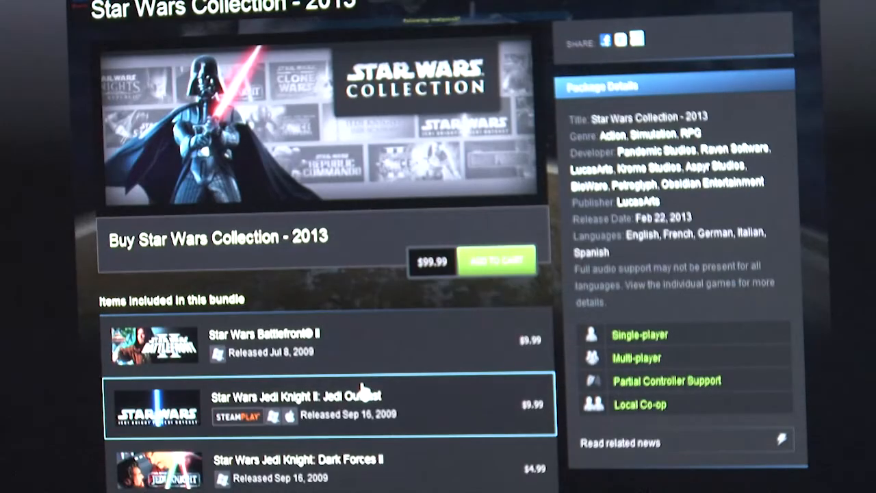
{"action": "scroll", "scroll_direction": "down", "scroll_amount": 3}
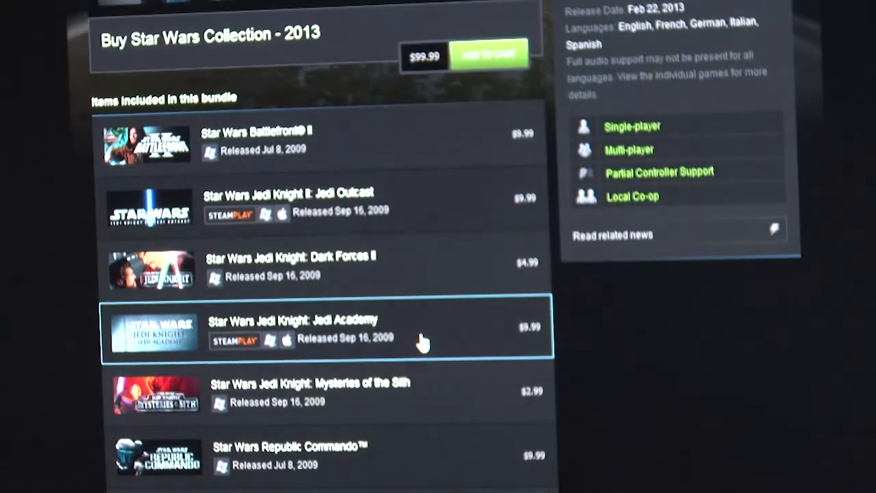
{"action": "scroll", "scroll_direction": "down", "scroll_amount": 3}
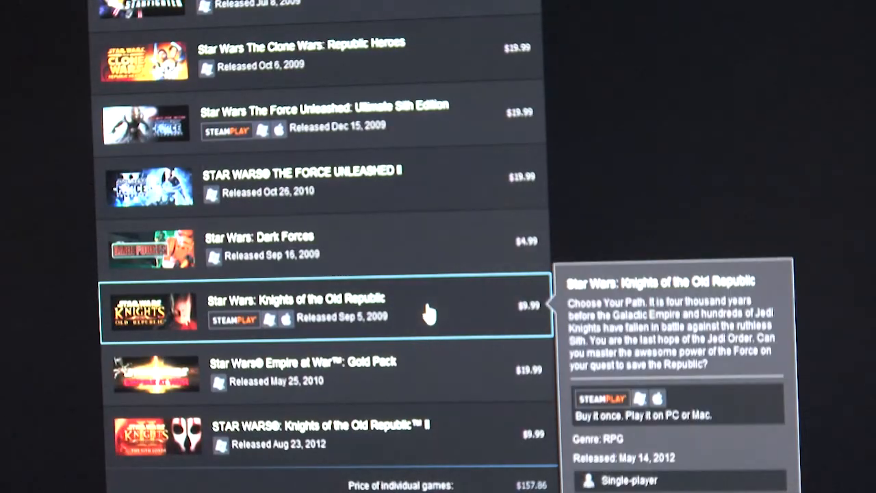